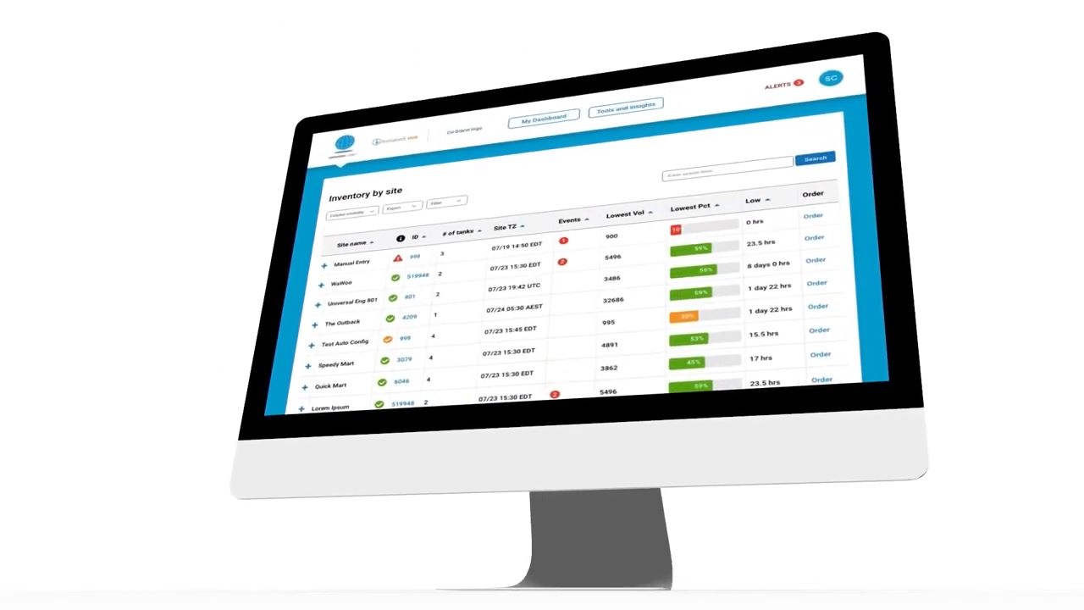
Return to the dashboard home overview showing 13 alerts, the Florida inventory map and module tiles.
{"action": "left_click", "coordinate": [542, 114]}
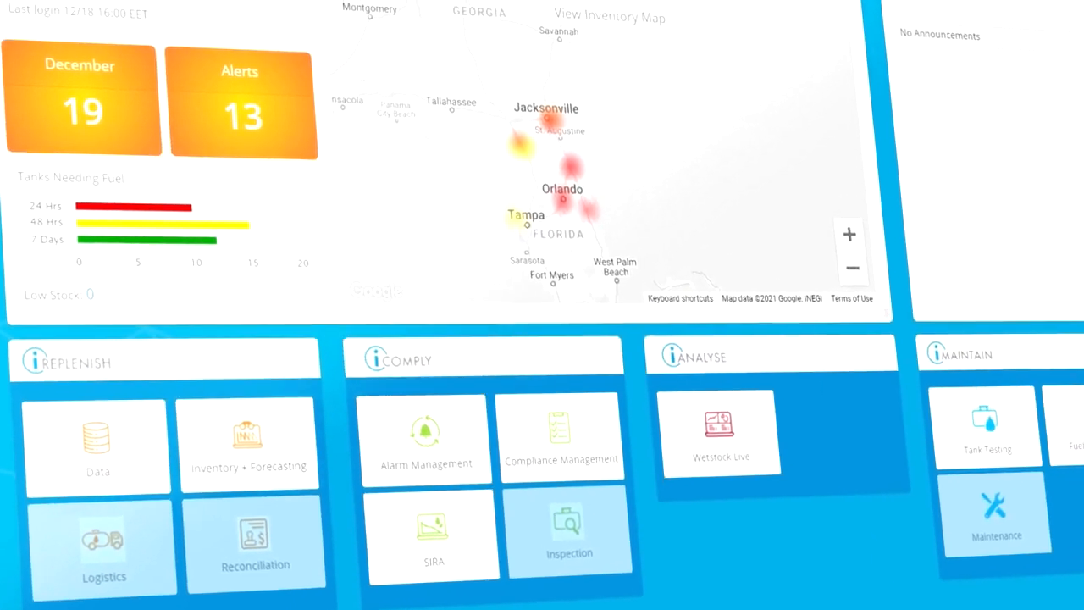